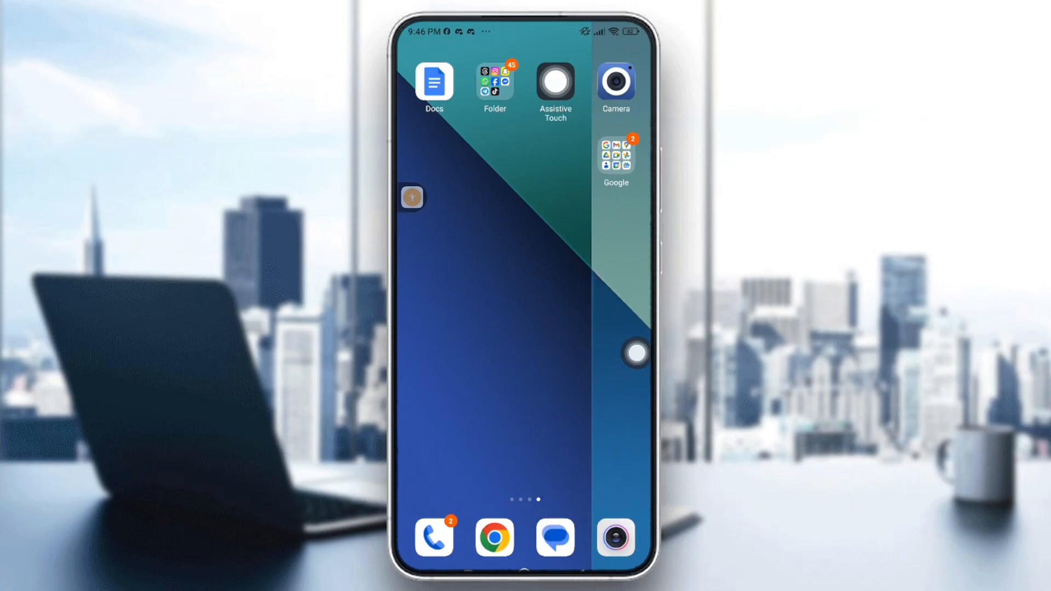
- Launch Google Messages from the home screen dock
{"action": "left_click", "coordinate": [554, 538]}
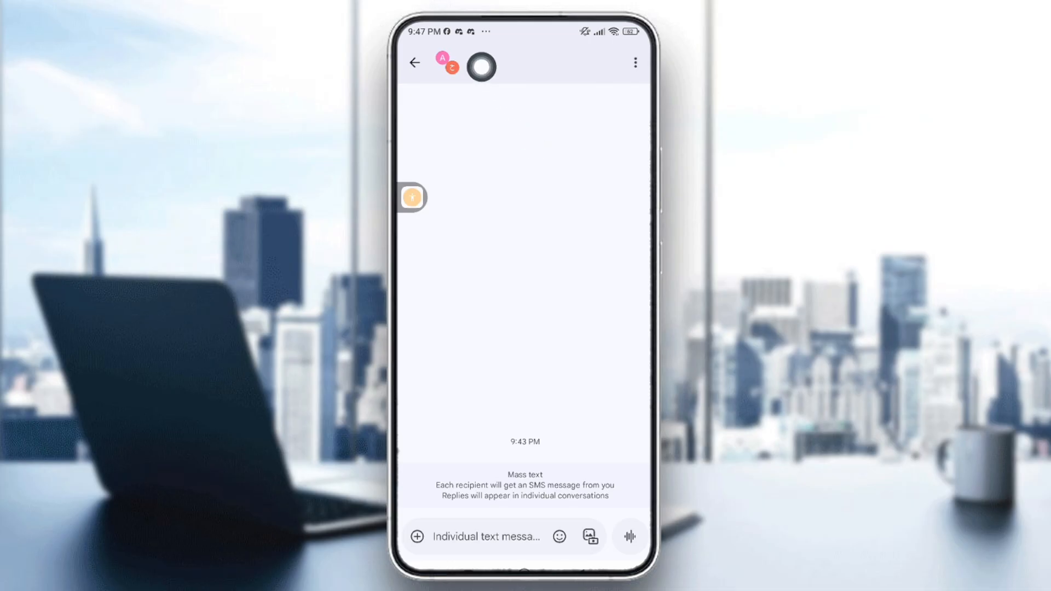
{"action": "mouse_move", "coordinate": [622, 280]}
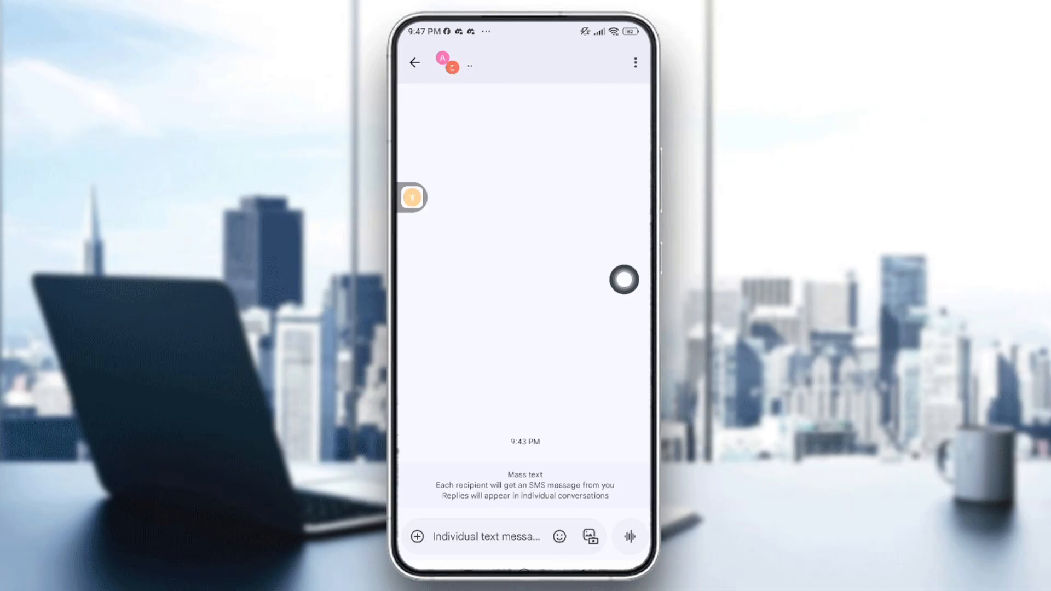
{"action": "mouse_move", "coordinate": [634, 294]}
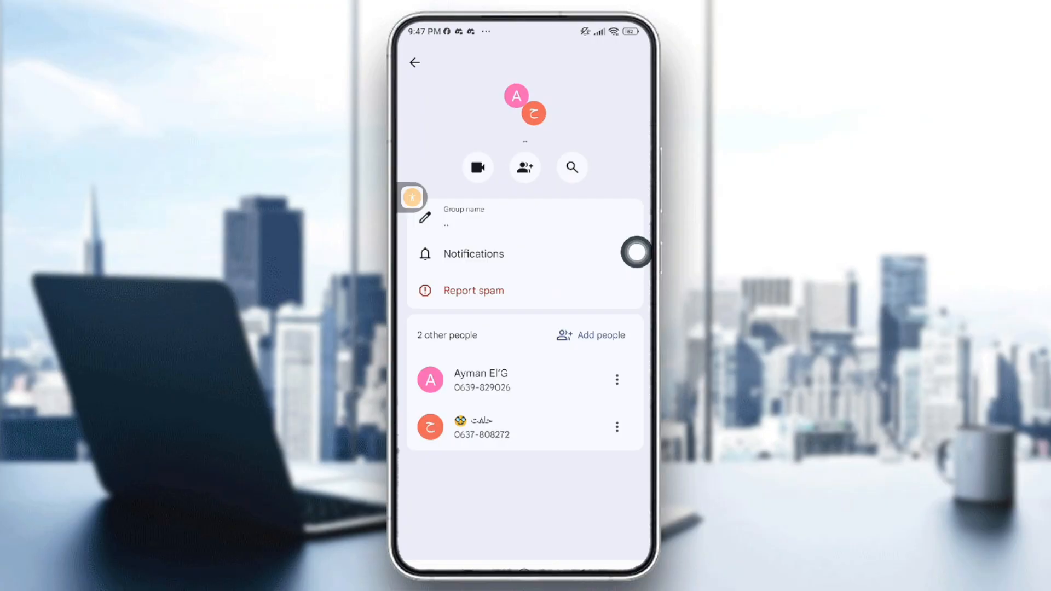
- Turn off Show notifications for the group chat and return to the conversation
{"action": "left_click", "coordinate": [473, 253]}
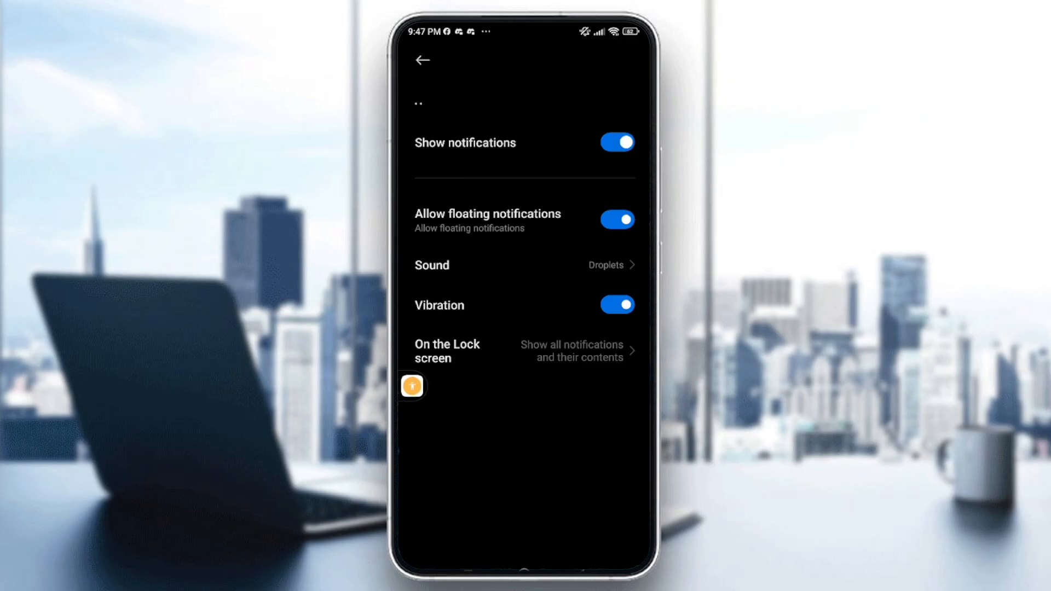
{"action": "left_click", "coordinate": [616, 143]}
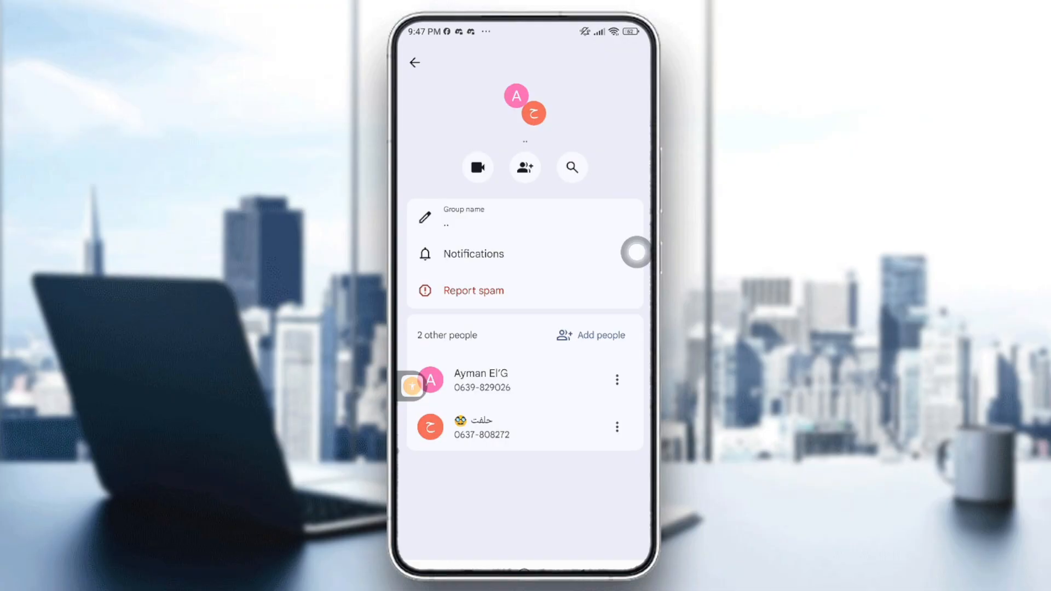
{"action": "left_click", "coordinate": [414, 61]}
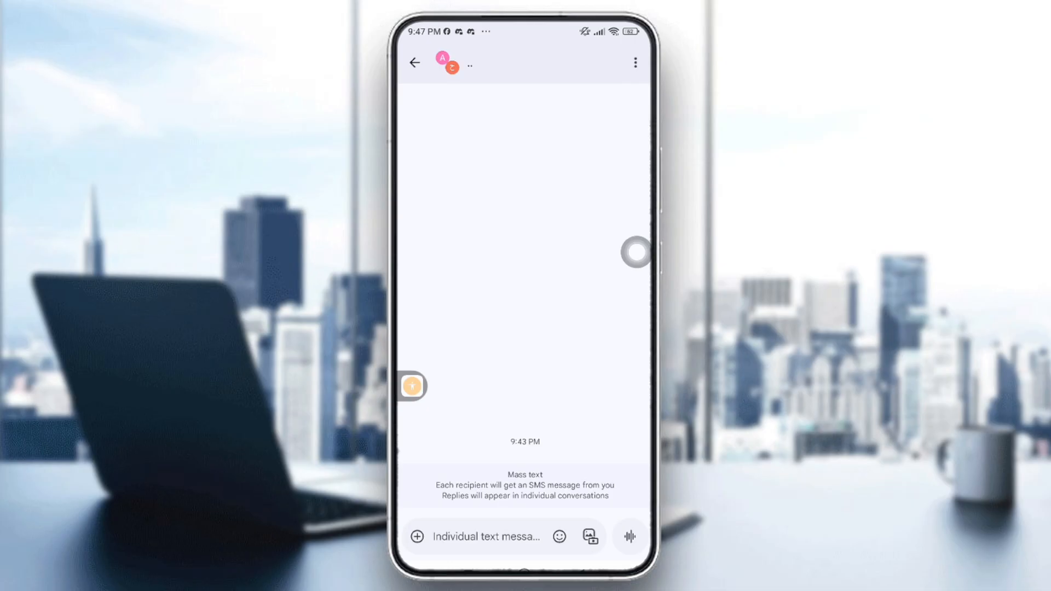
- Leave the group conversation and return to the main conversation list
{"action": "left_click", "coordinate": [634, 63]}
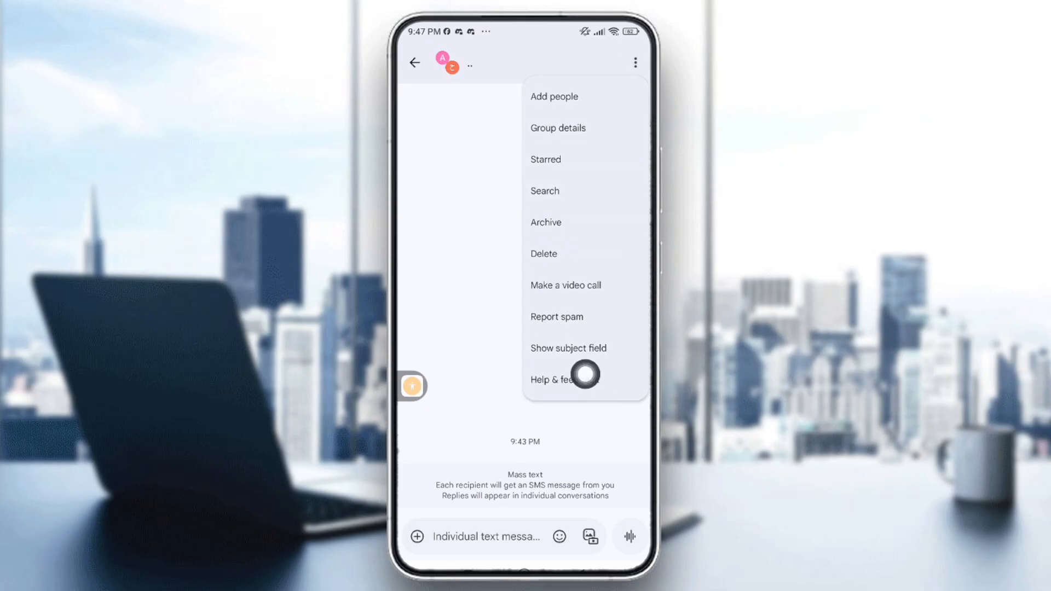
{"action": "mouse_move", "coordinate": [635, 423]}
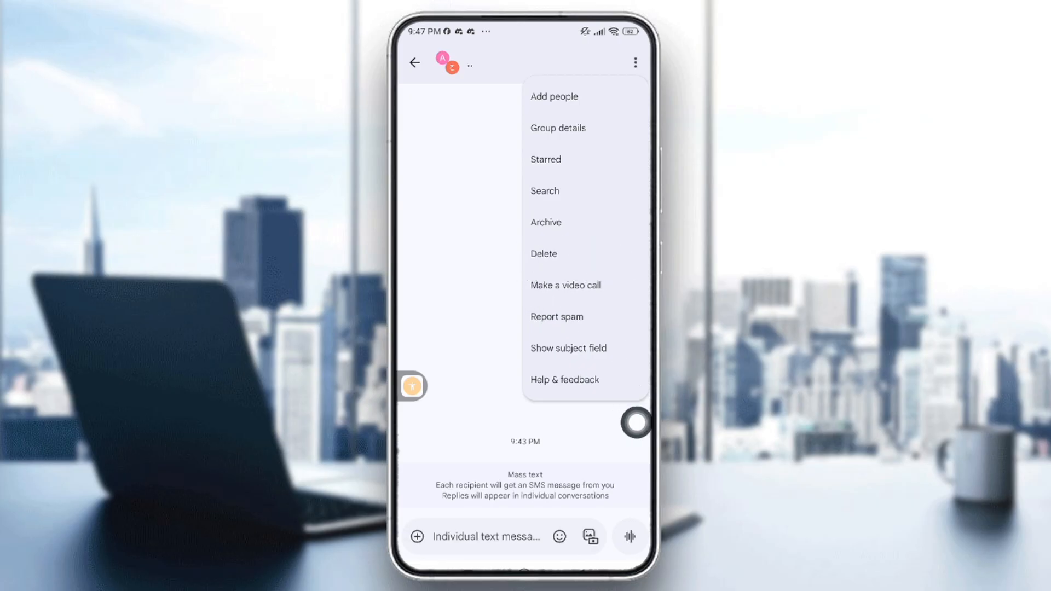
{"action": "left_click", "coordinate": [413, 62]}
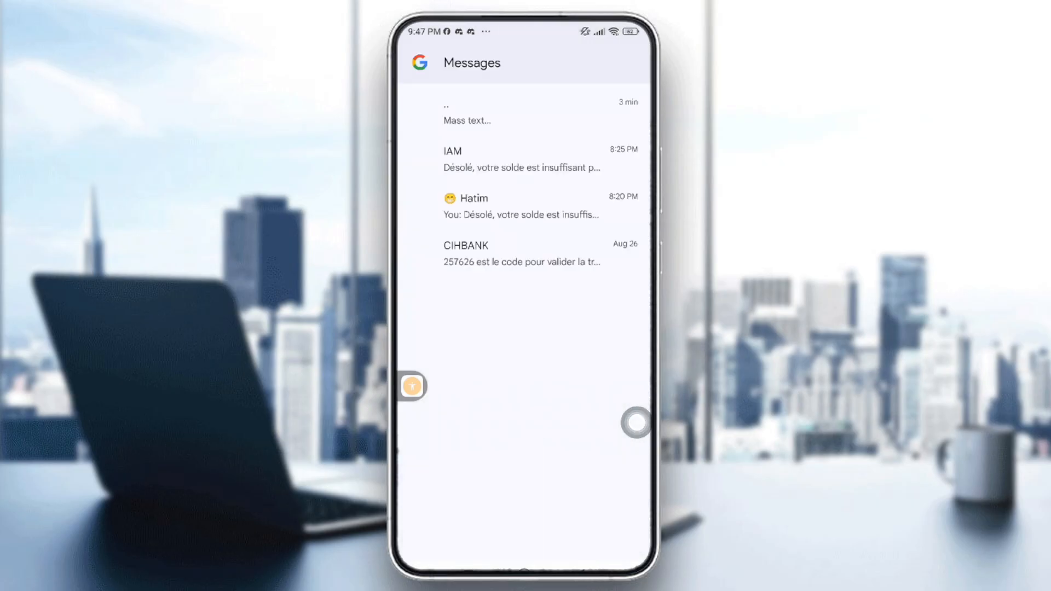